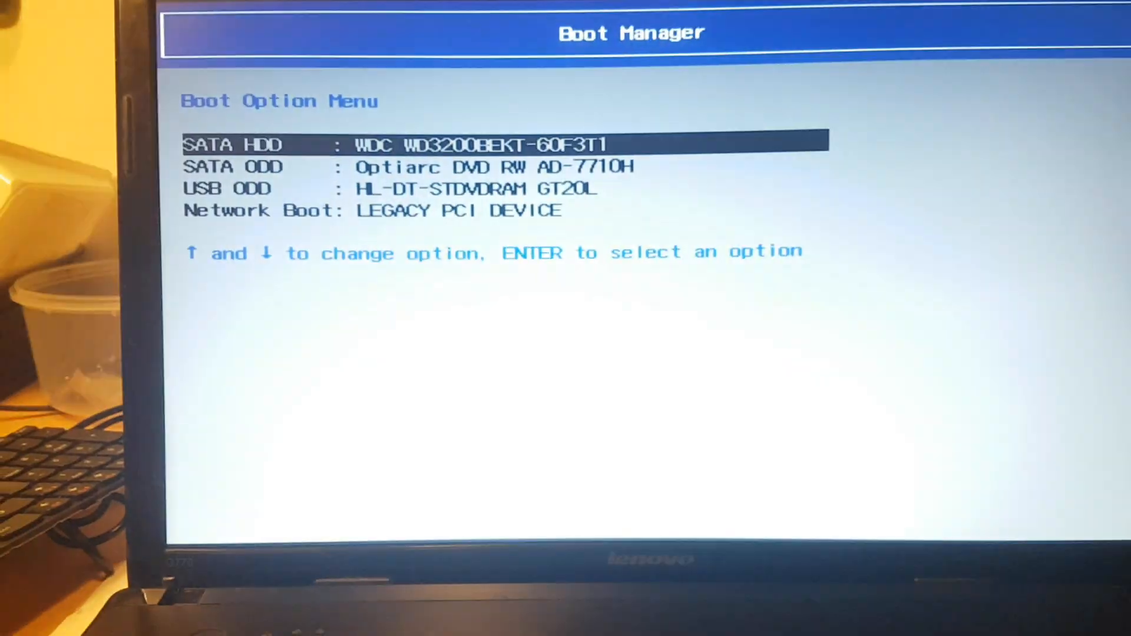
Step: Boot the laptop from the SATA ODD Optiarc DVD RW drive
key("Down")
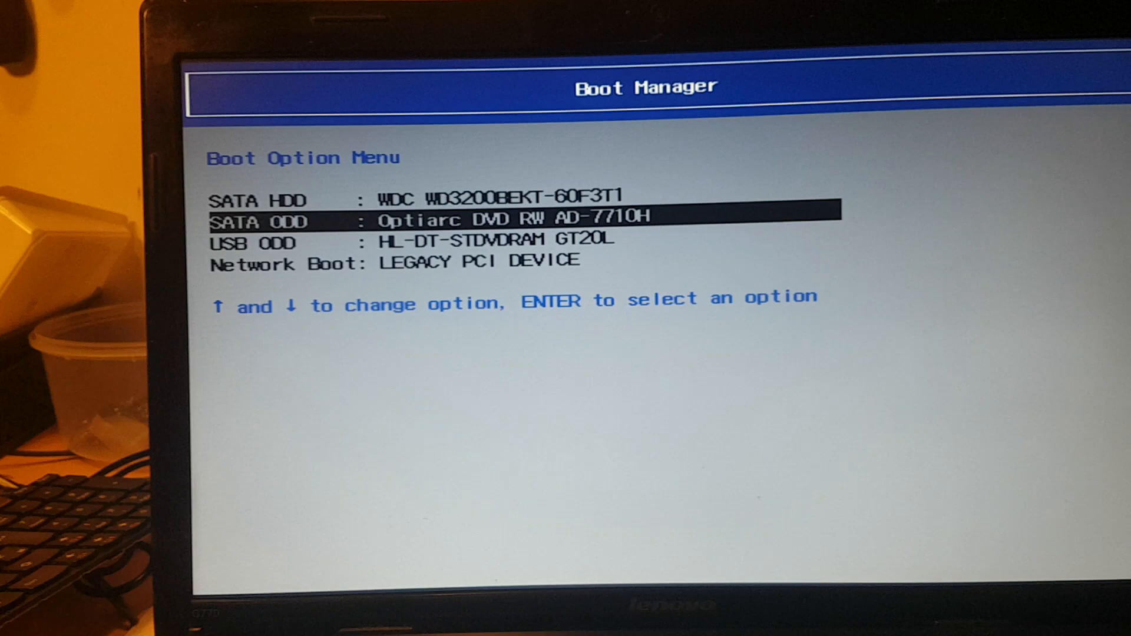
key("Enter")
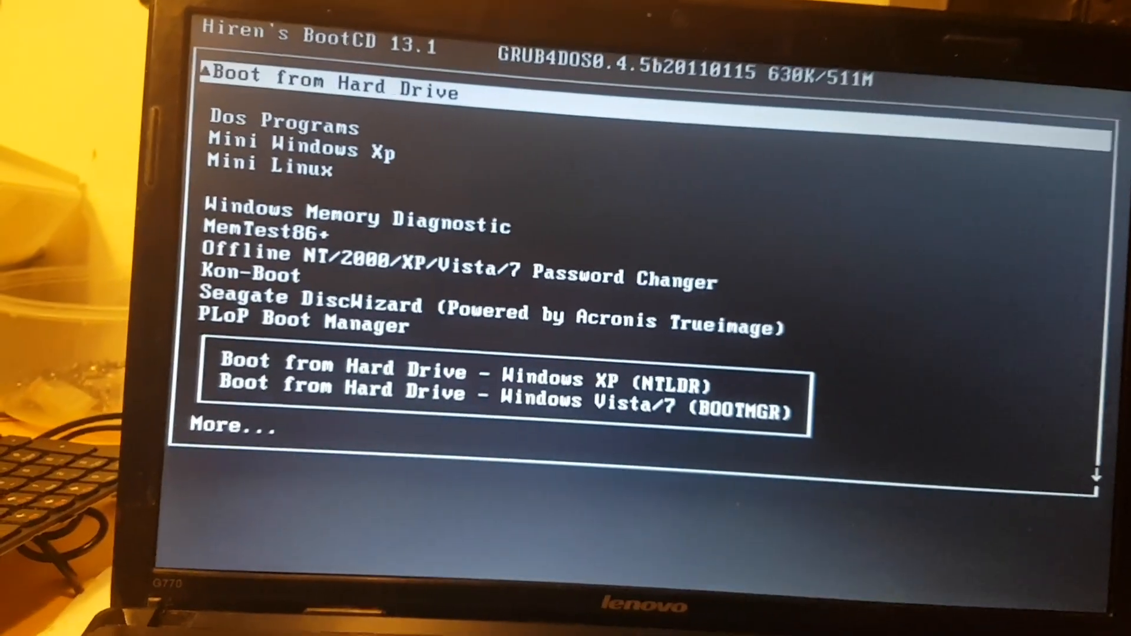
Step: Move the Hiren's BootCD selection down to Dos Programs
key("Down")
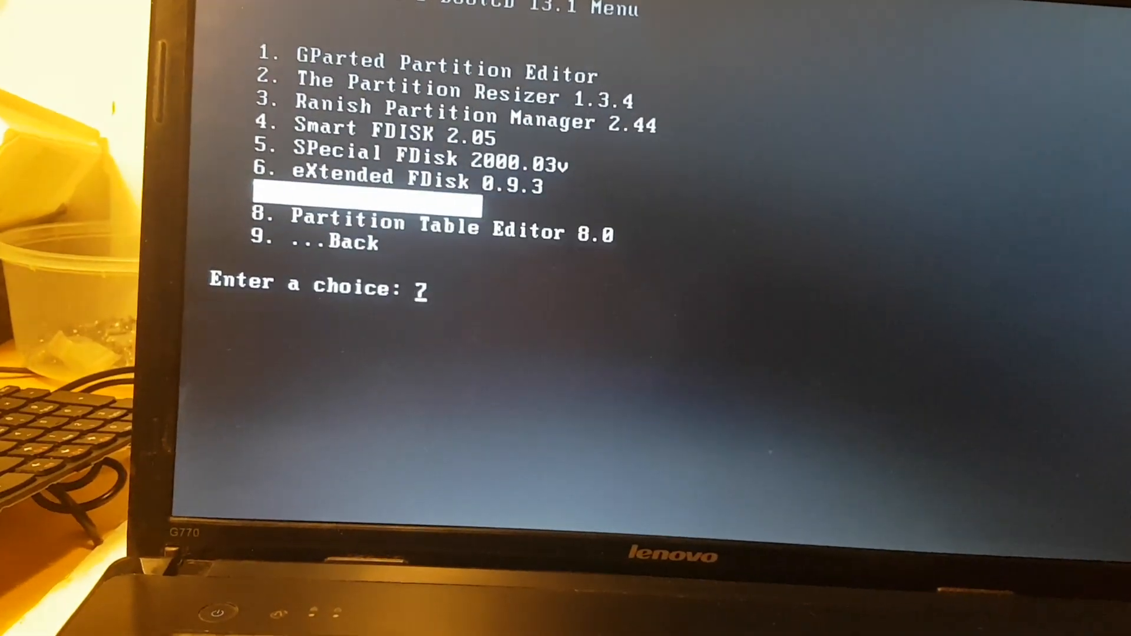
Step: Enter choice 1 at the partition tools prompt to start GParted
type("1")
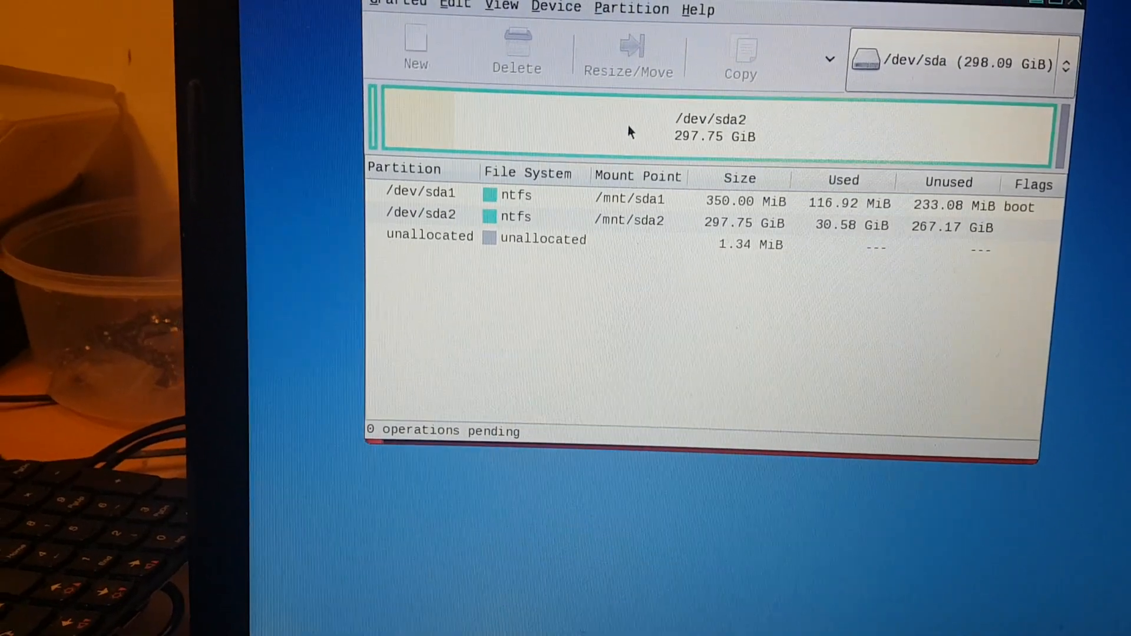
Step: Queue deletion of /dev/sda2 and /dev/sda1, leaving 298.09 GiB unallocated
left_click(517, 51)
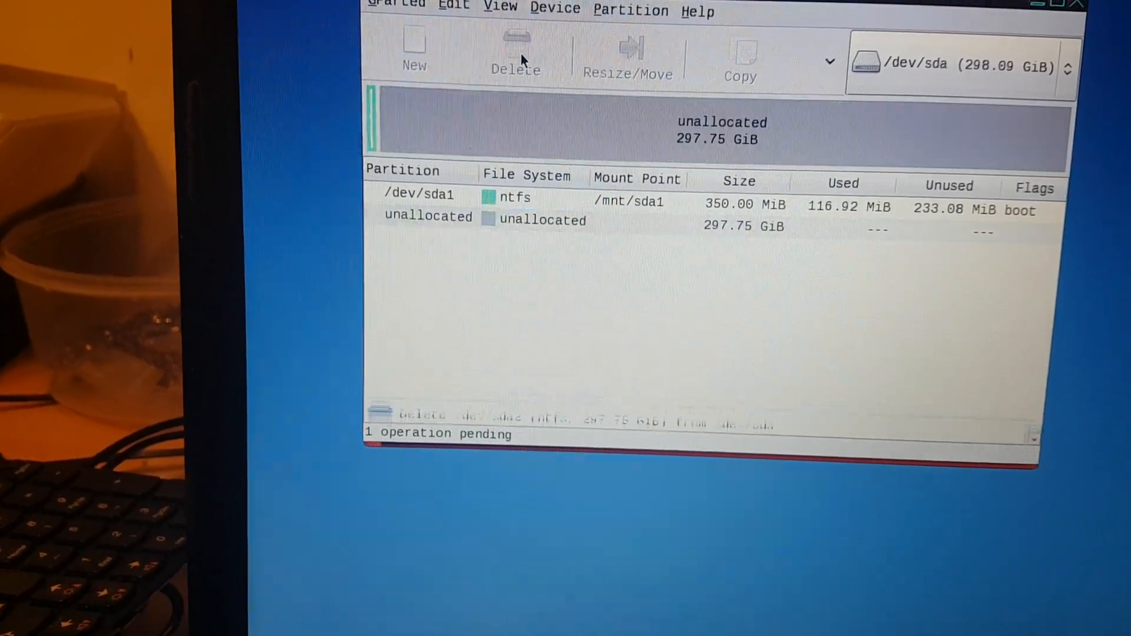
left_click(418, 195)
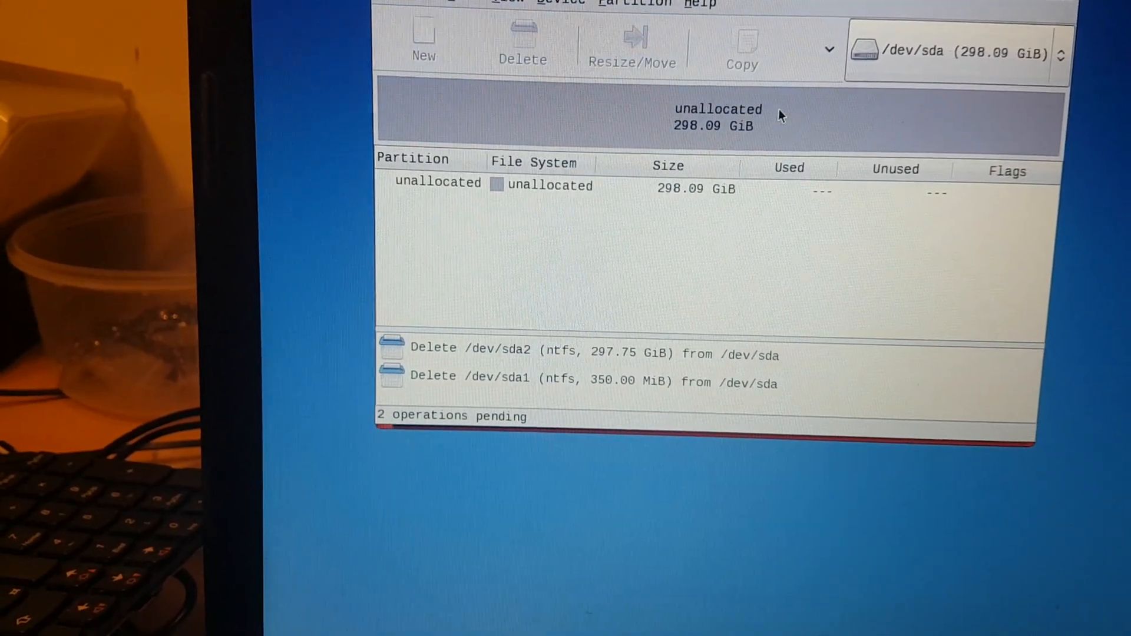
left_click(411, 6)
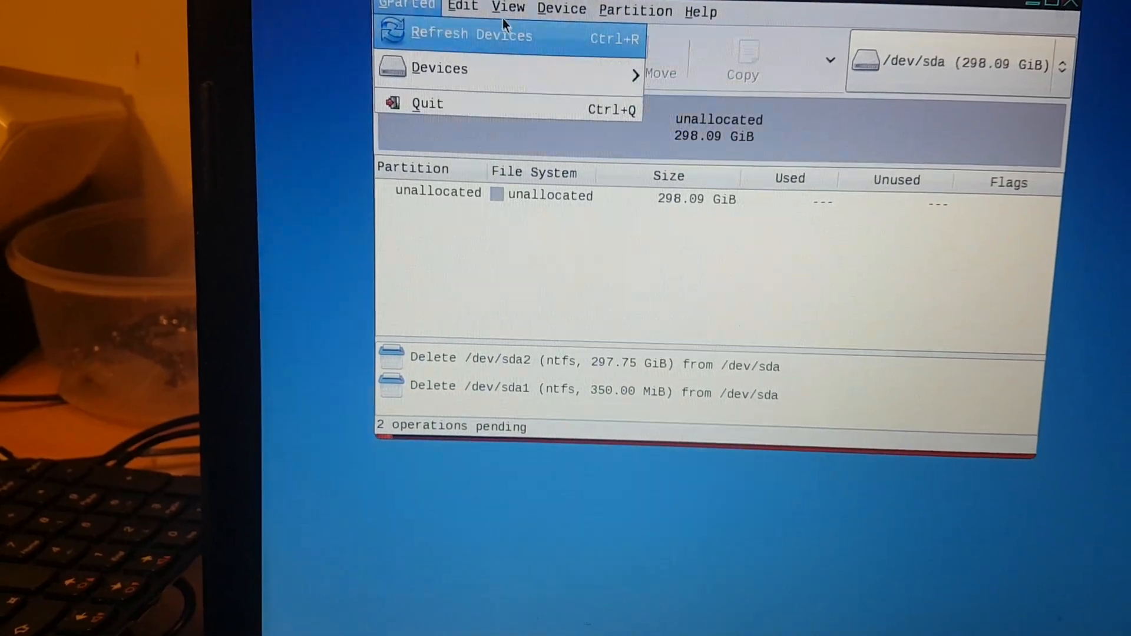
Step: Apply both pending deletions from the Edit menu, confirm, and close the report
left_click(633, 12)
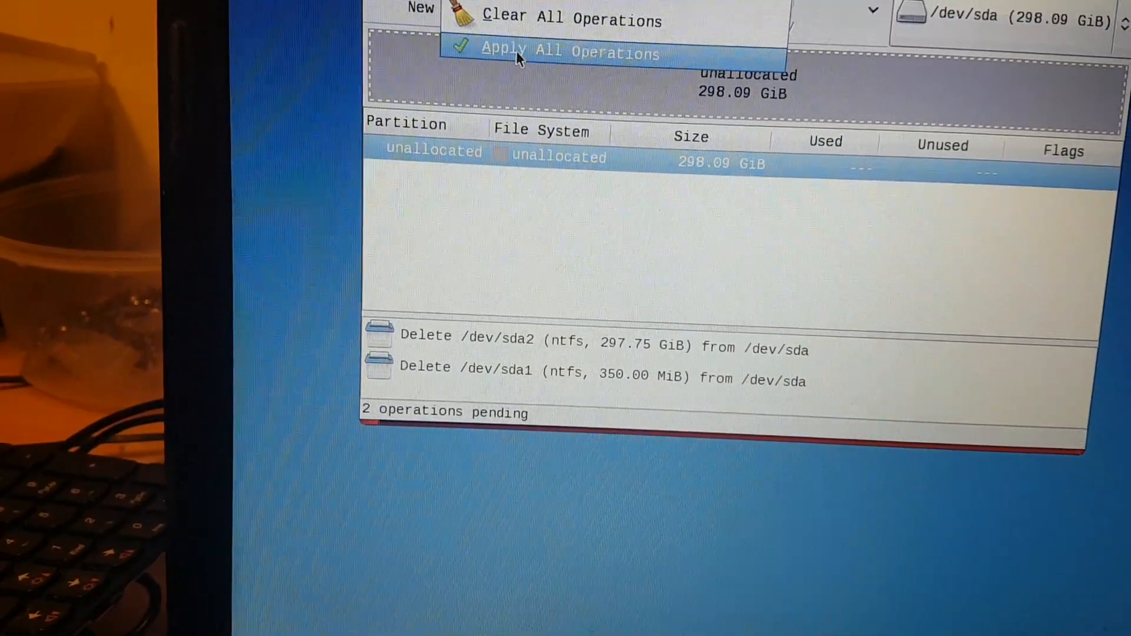
left_click(569, 53)
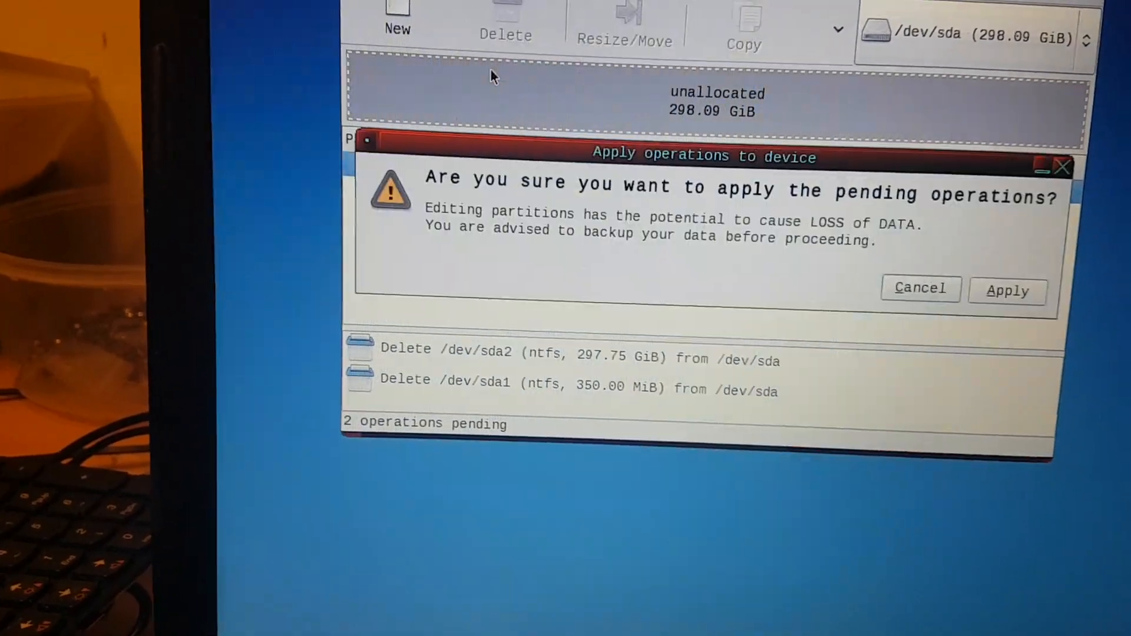
left_click(1007, 291)
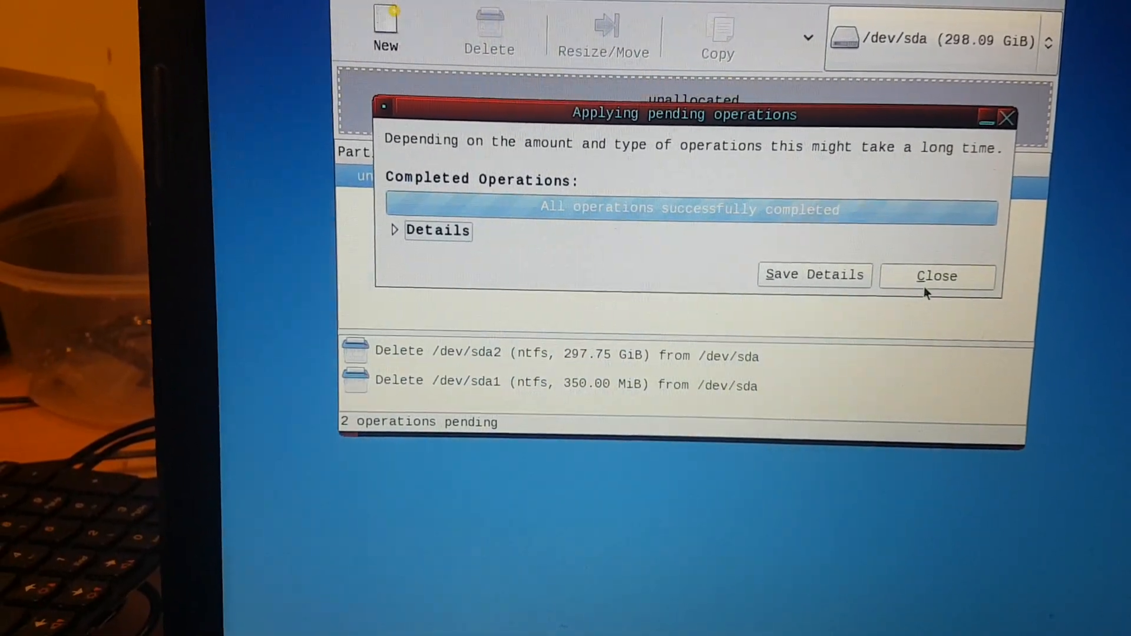
left_click(937, 276)
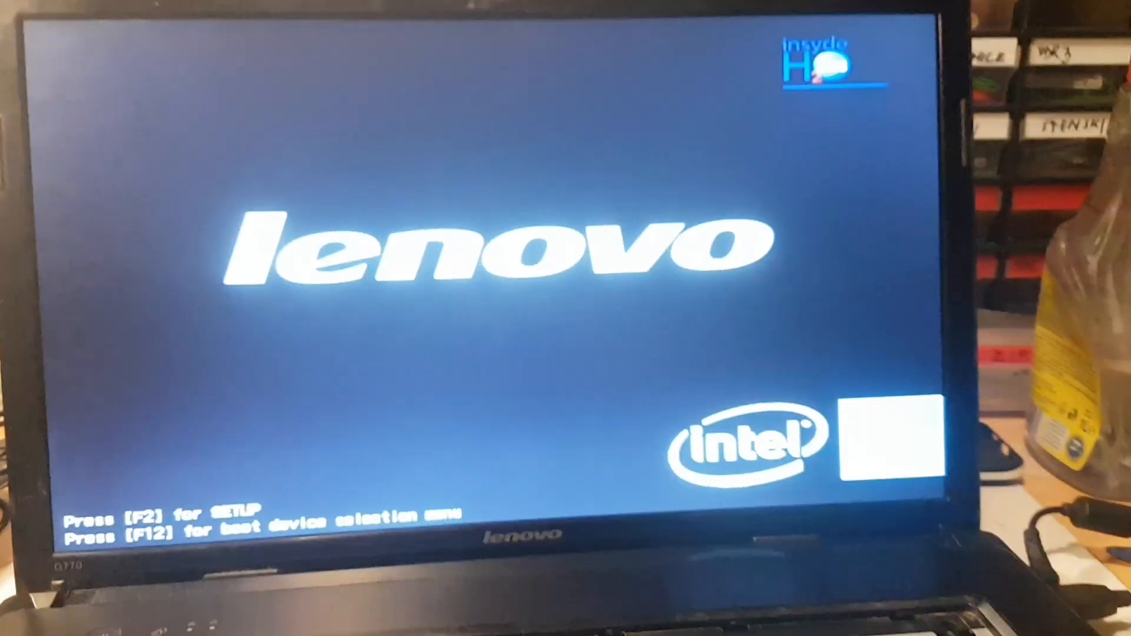
Step: Boot the Windows disc from the Optiarc DVD drive via the F12 boot menu
key("f12")
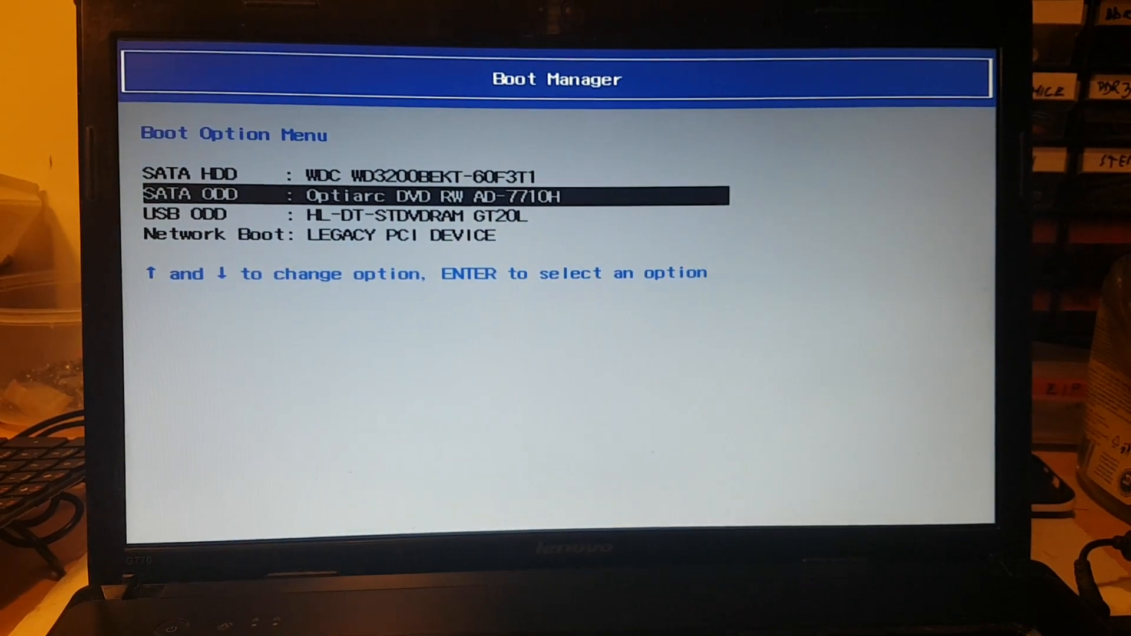
key("enter")
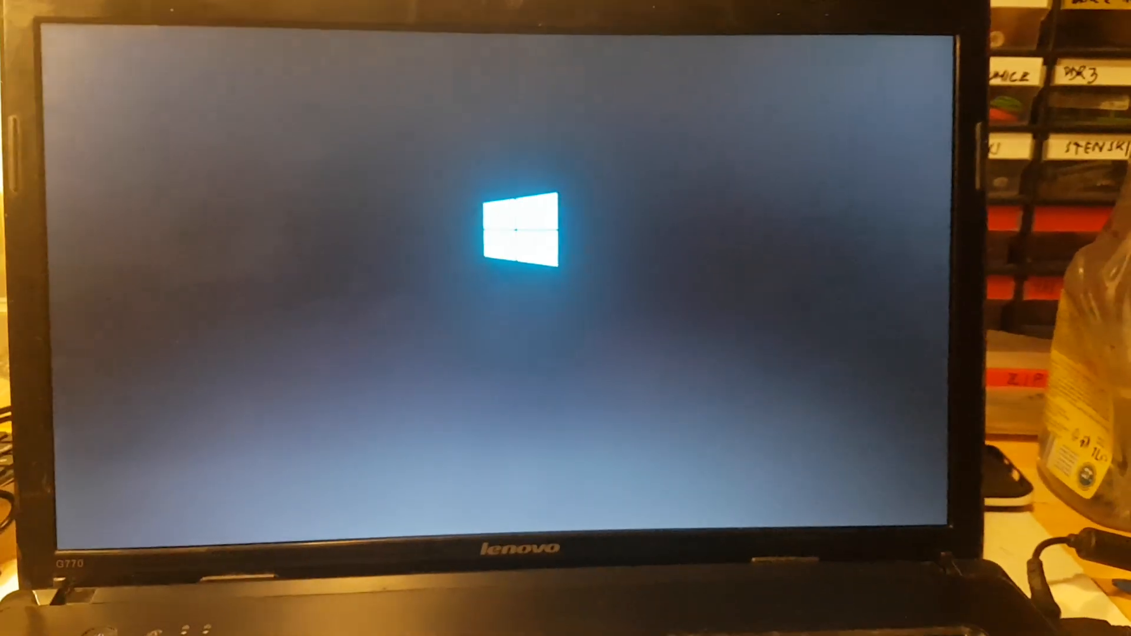